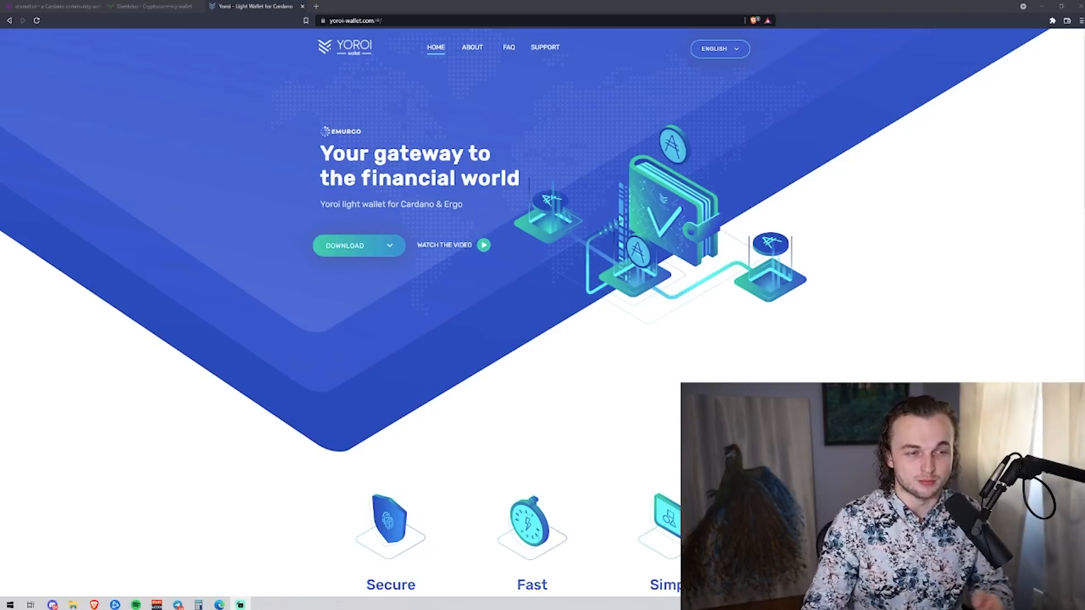
Show the Yoroi download options for Chrome, Edge, Firefox, Android and iOS.
{"action": "left_click", "coordinate": [358, 245]}
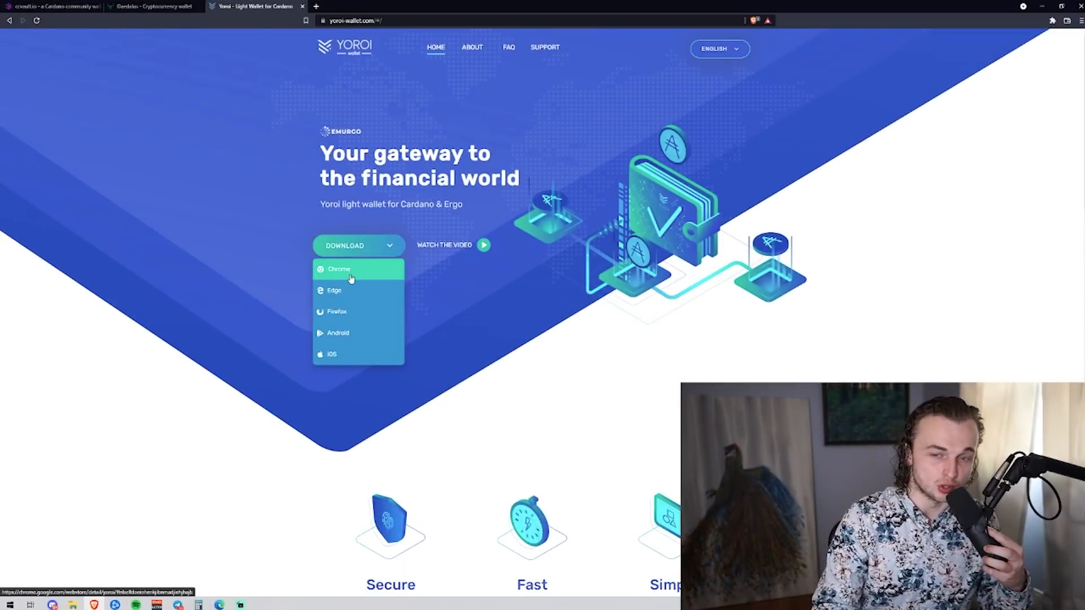
{"action": "mouse_move", "coordinate": [336, 354]}
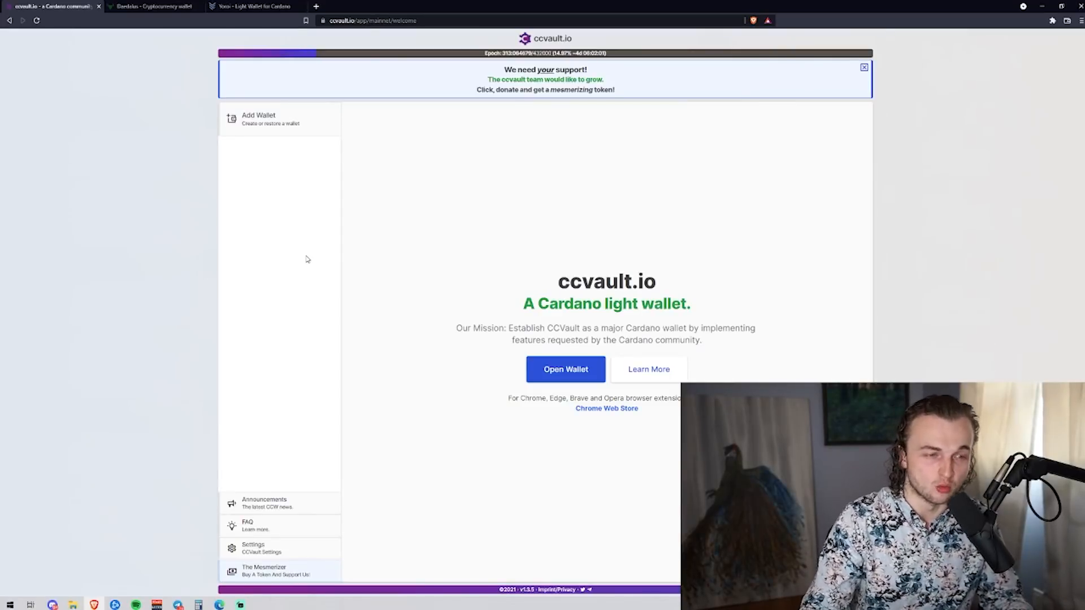
Enlarge the CCVault page and open a saved wallet's Staking overview with its delegated pool.
{"action": "key", "text": "ctrl+plus"}
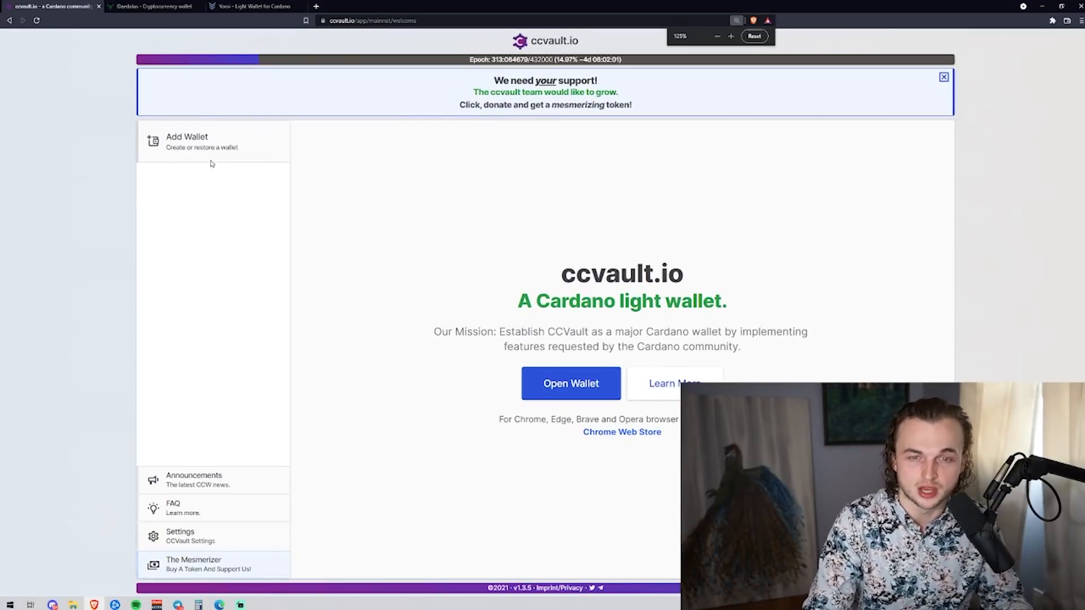
{"action": "left_click", "coordinate": [569, 384]}
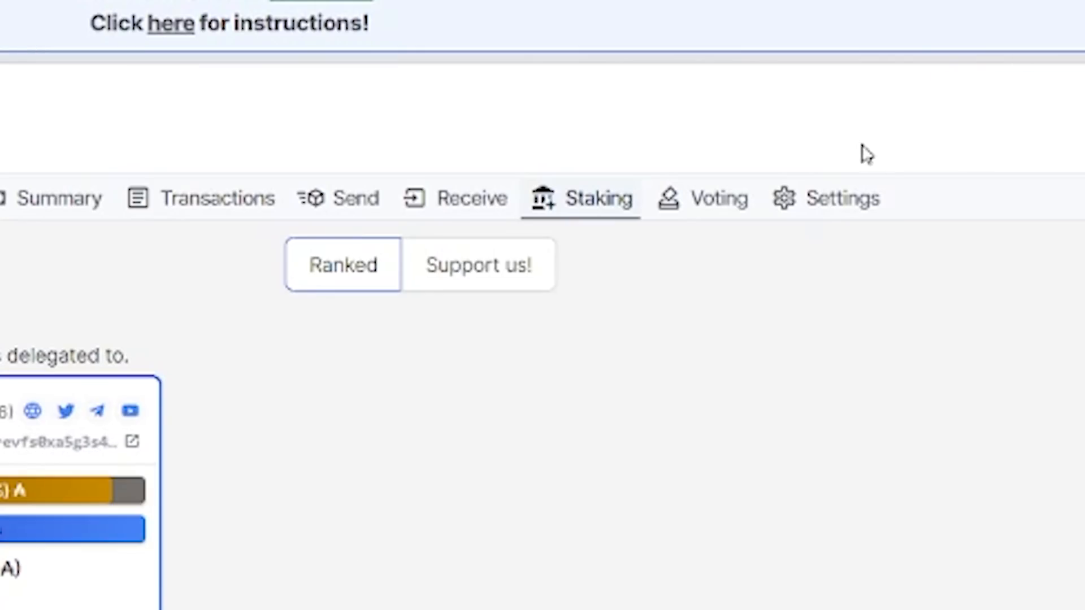
{"action": "mouse_move", "coordinate": [633, 215]}
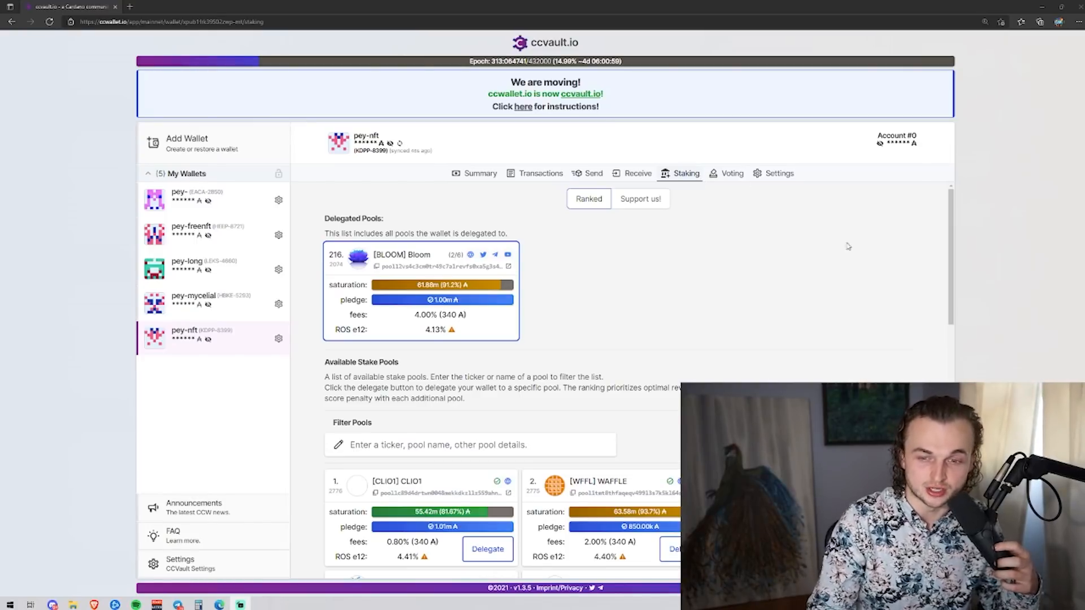
{"action": "scroll", "scroll_direction": "down", "scroll_amount": 3}
{"action": "type", "text": "dripz"}
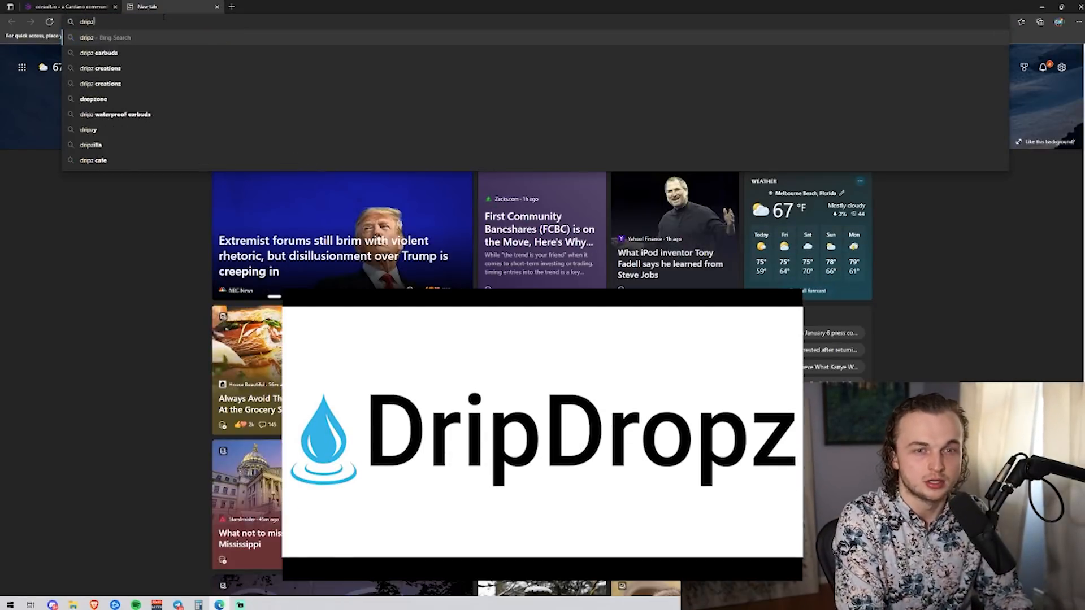
Load dripdropz.io in a new Edge tab showing the claim page.
{"action": "key", "text": "Enter"}
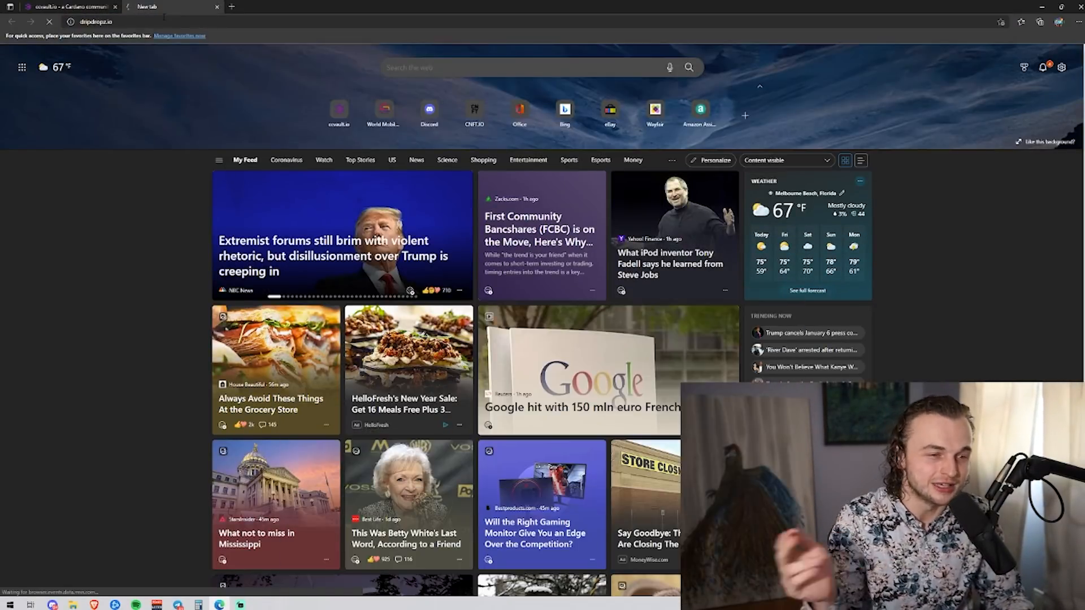
{"action": "left_click", "coordinate": [94, 21]}
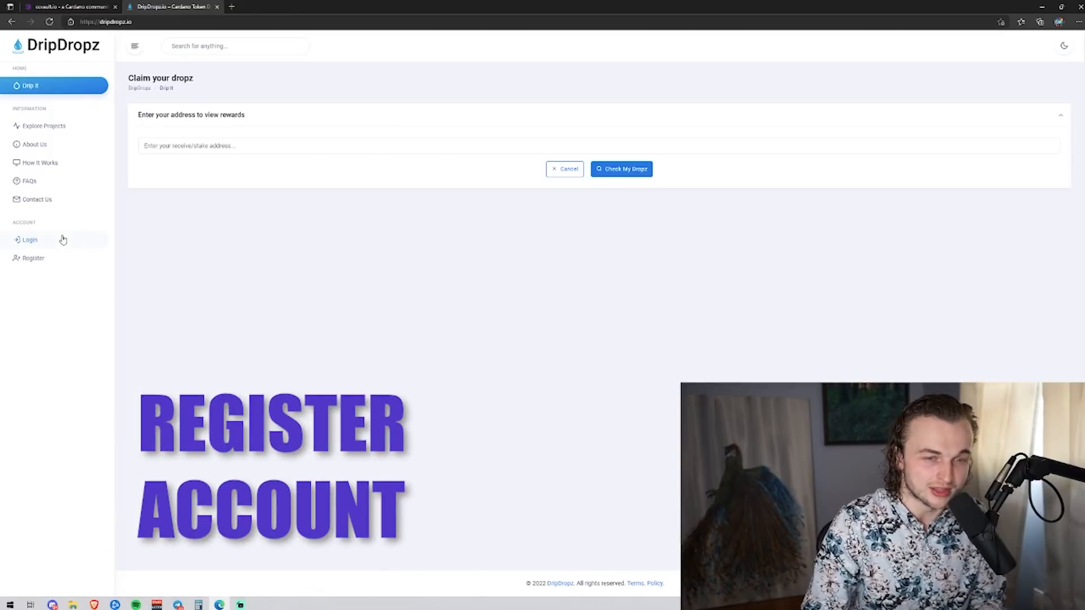
{"action": "mouse_move", "coordinate": [33, 258]}
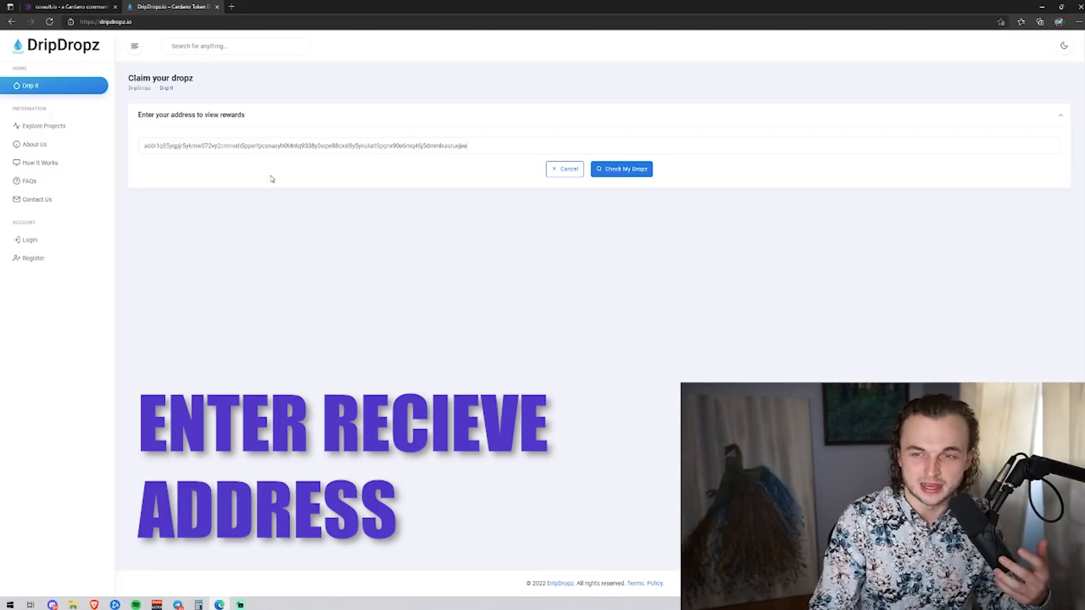
Run Check My Dropz on the entered receive address to list its claimable tokens.
{"action": "left_click", "coordinate": [622, 169]}
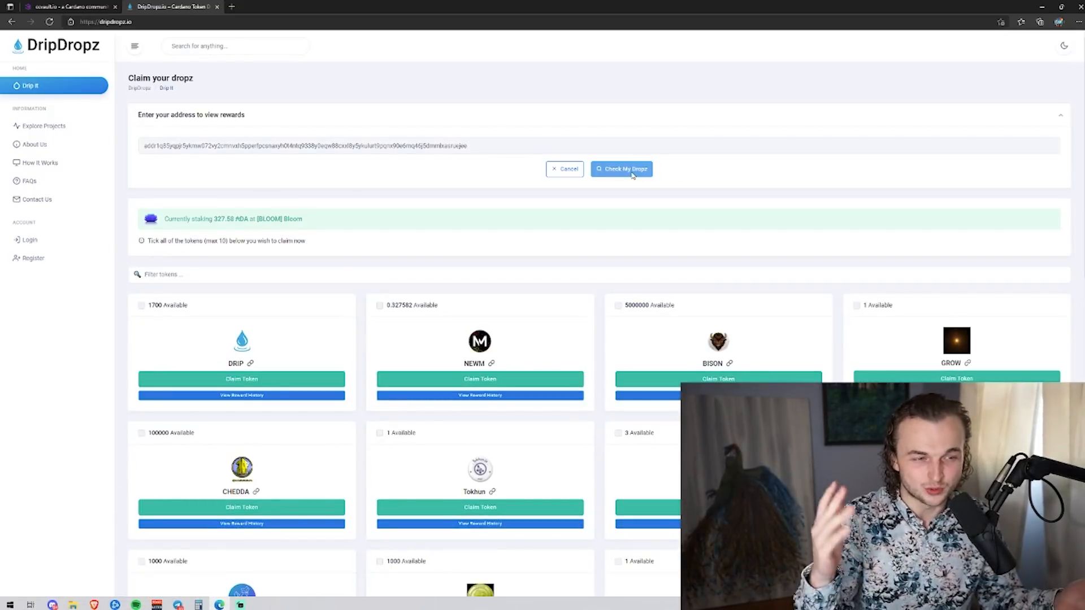
Tick the NEWM and Bloom token cards in the claim list.
{"action": "scroll", "scroll_direction": "down", "scroll_amount": 3}
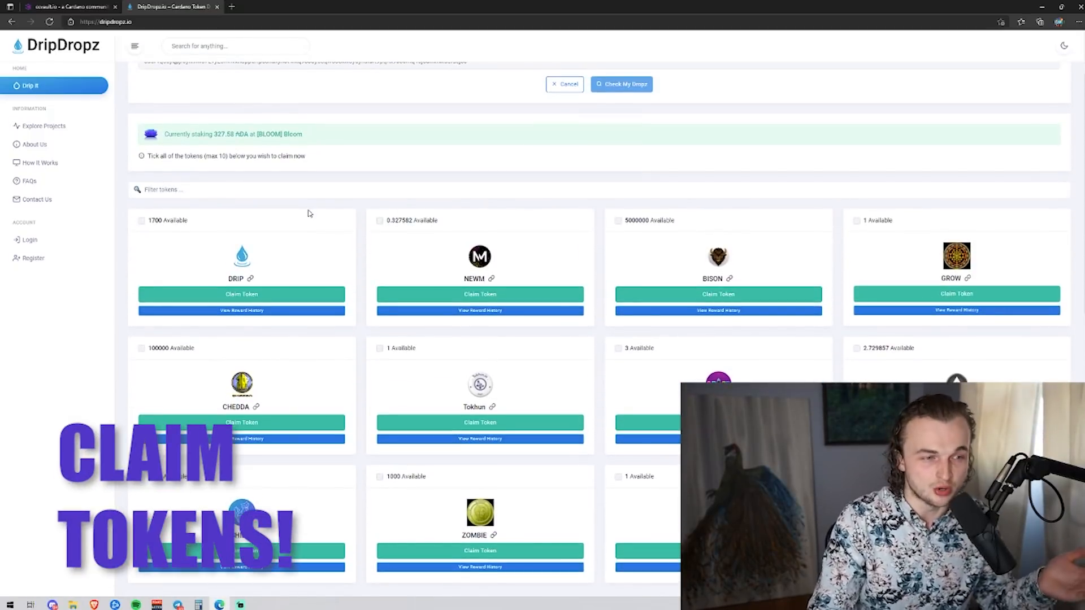
{"action": "left_click", "coordinate": [141, 221]}
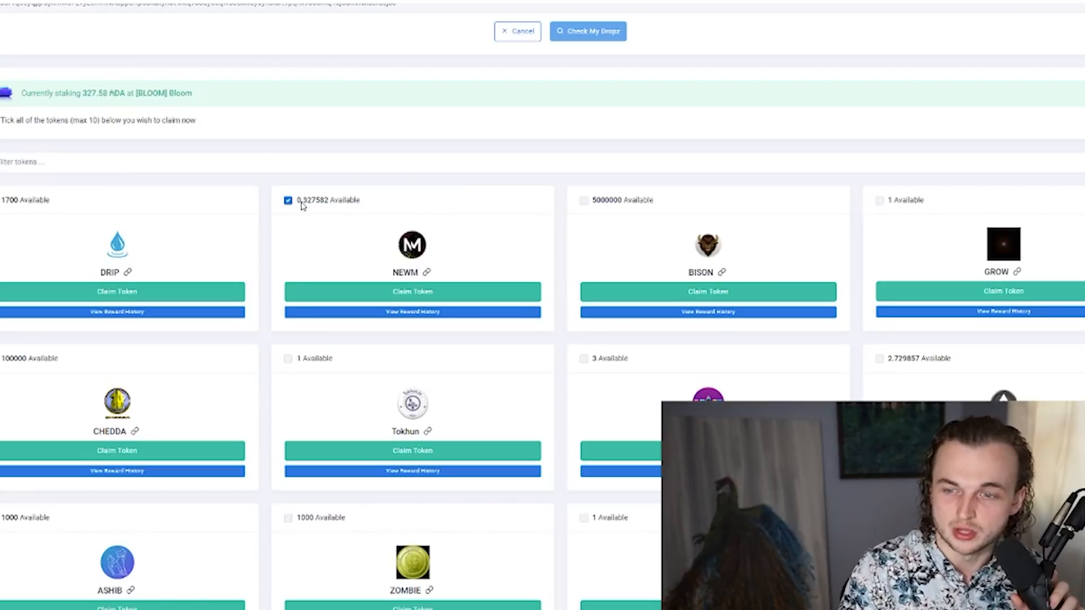
{"action": "scroll", "scroll_direction": "down", "scroll_amount": 3}
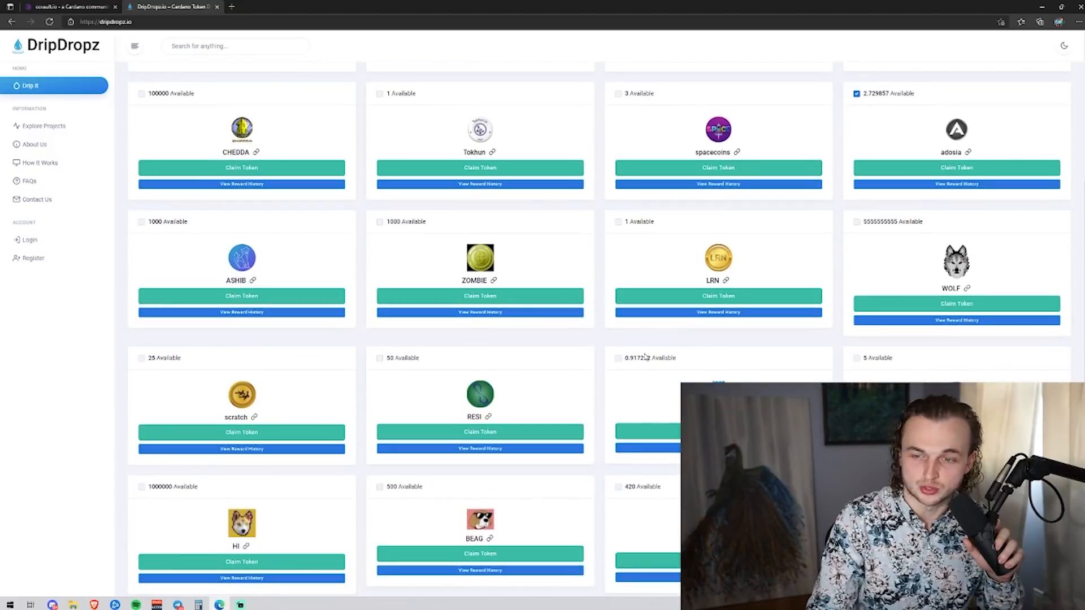
{"action": "left_click", "coordinate": [617, 358]}
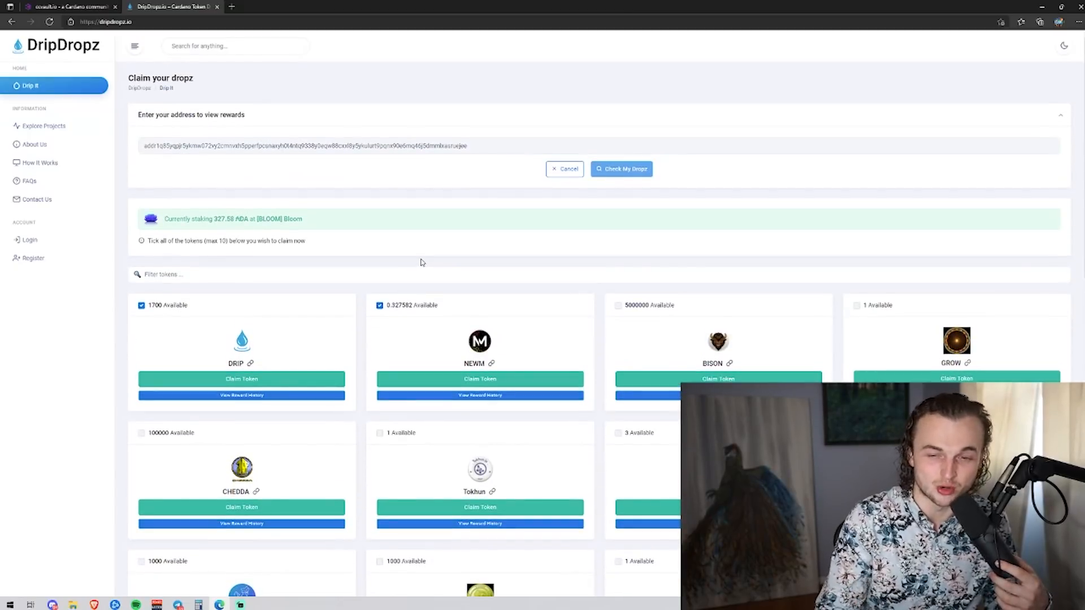
Review 'Selected 4 of 10' at the bottom and open the Bloom project page in a new tab.
{"action": "scroll", "scroll_direction": "down", "scroll_amount": 3}
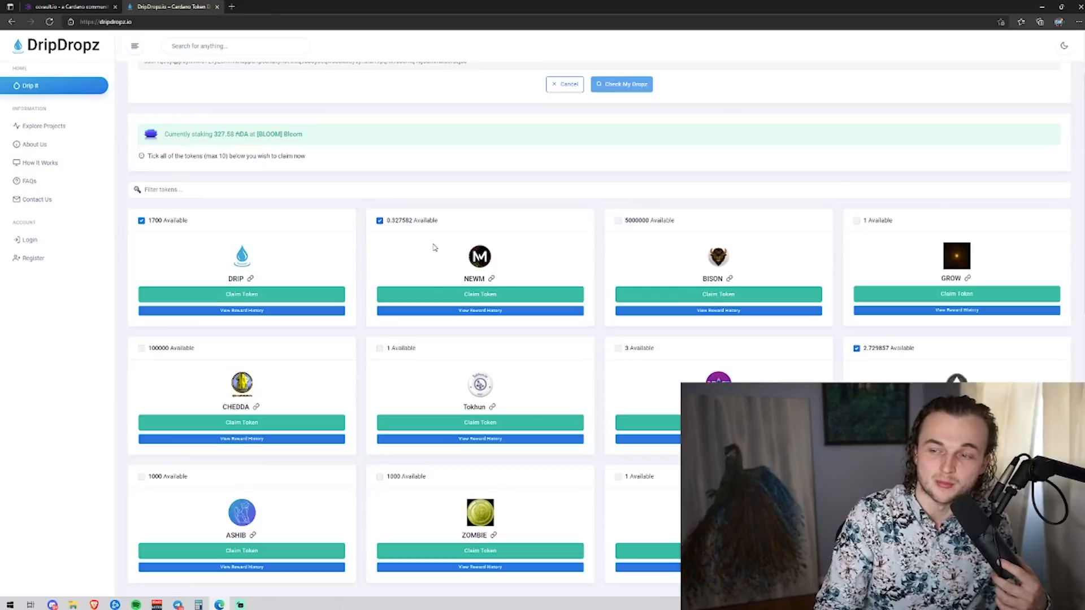
{"action": "scroll", "scroll_direction": "down", "scroll_amount": 3}
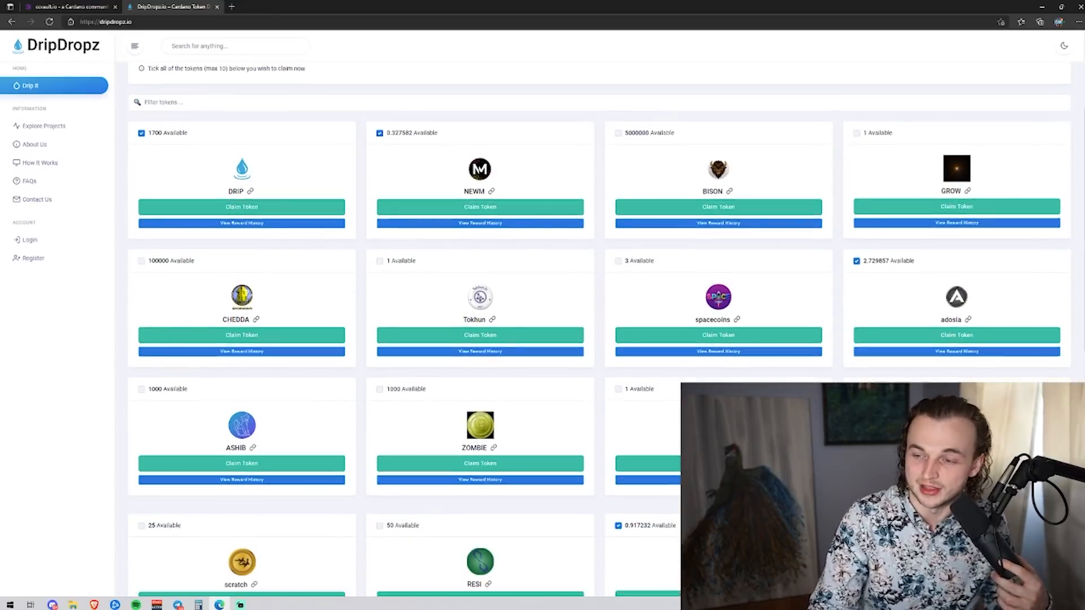
{"action": "scroll", "scroll_direction": "down", "scroll_amount": 3}
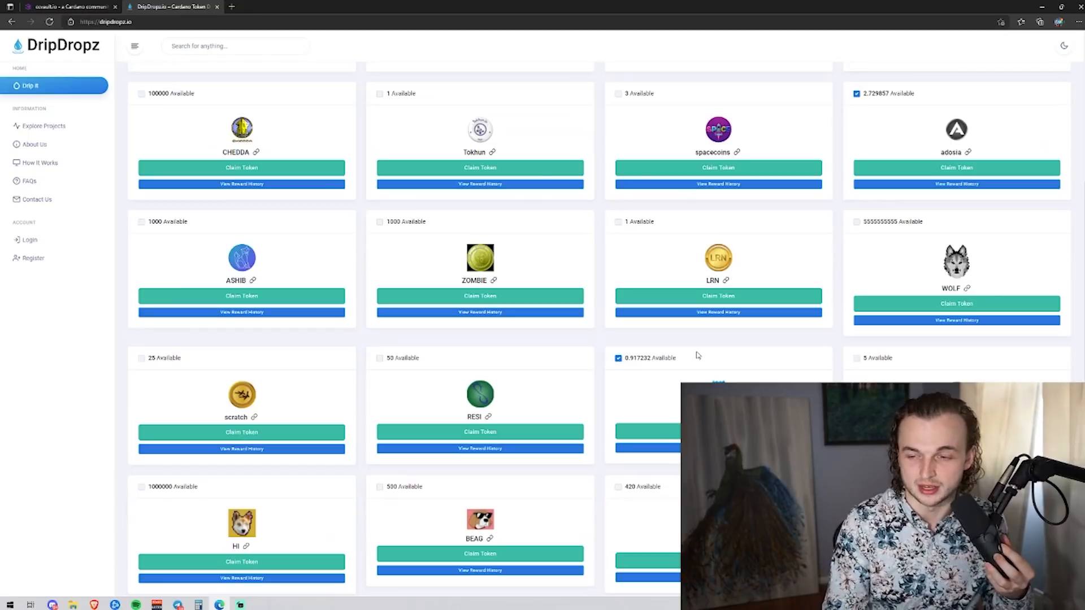
{"action": "scroll", "scroll_direction": "down", "scroll_amount": 3}
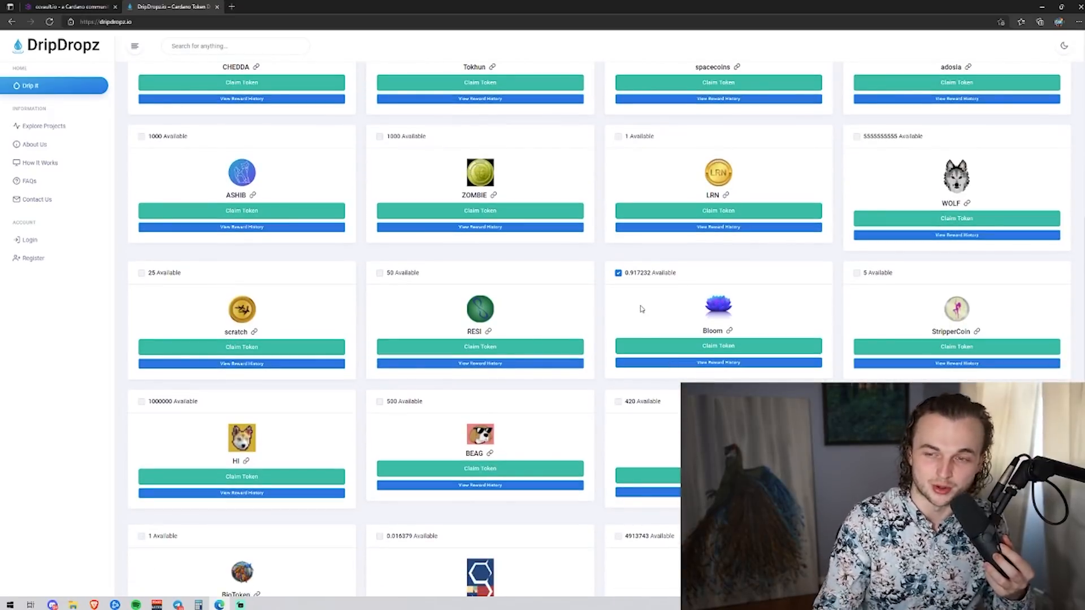
{"action": "scroll", "scroll_direction": "down", "scroll_amount": 3}
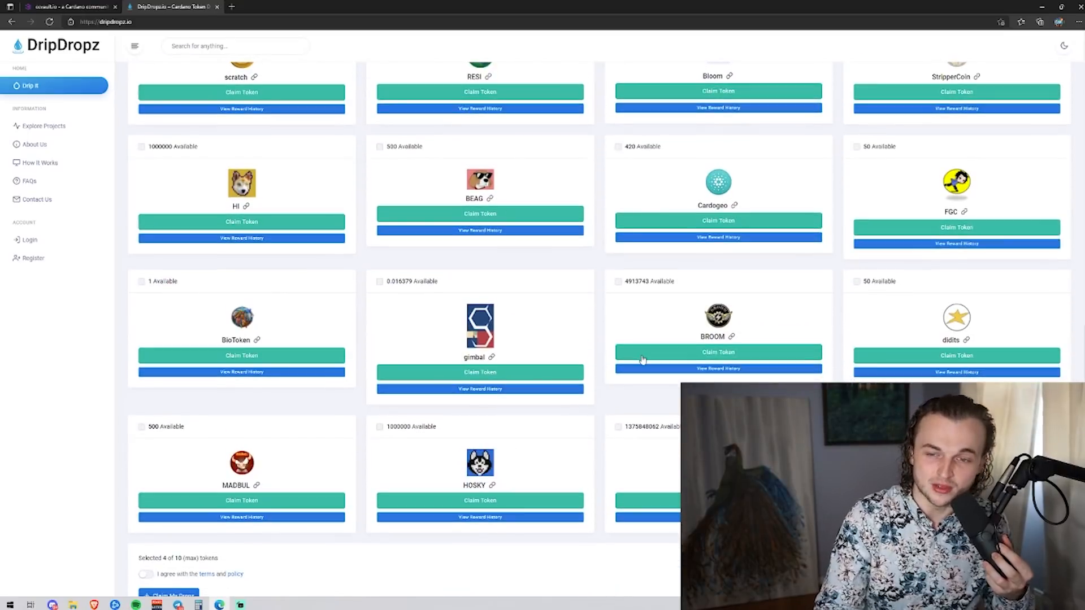
{"action": "left_click", "coordinate": [380, 426]}
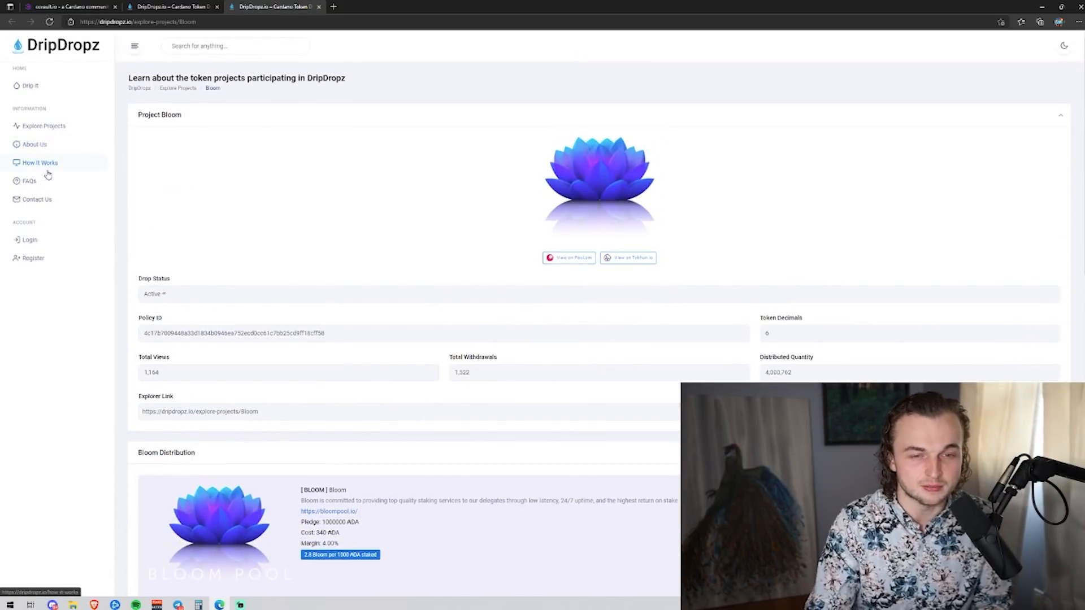
Browse the Bloom project details, then return to the Drip It claim tab.
{"action": "scroll", "scroll_direction": "down", "scroll_amount": 3}
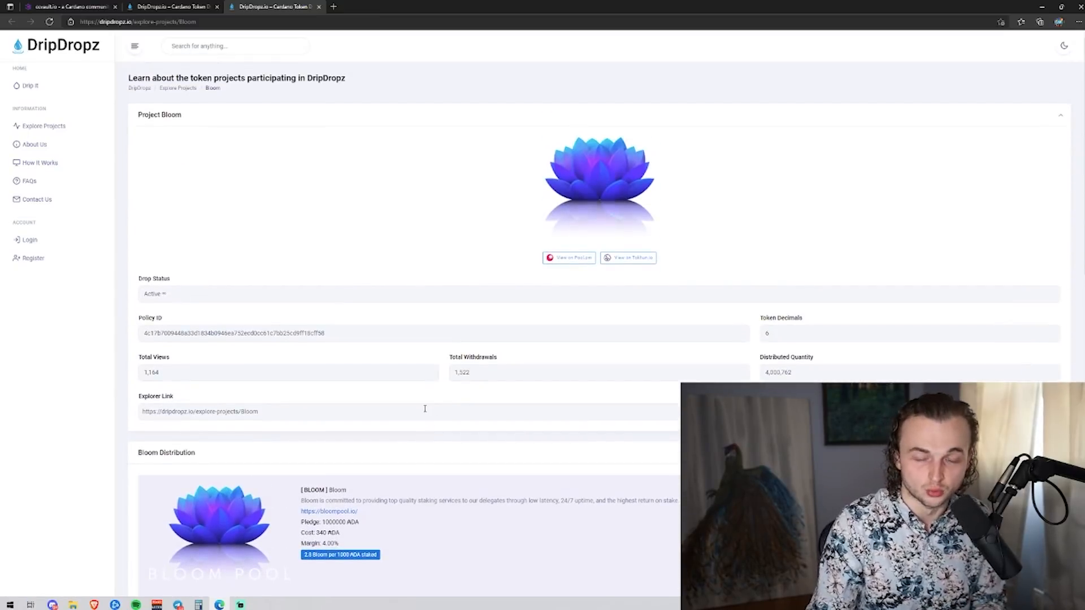
{"action": "scroll", "scroll_direction": "down", "scroll_amount": 3}
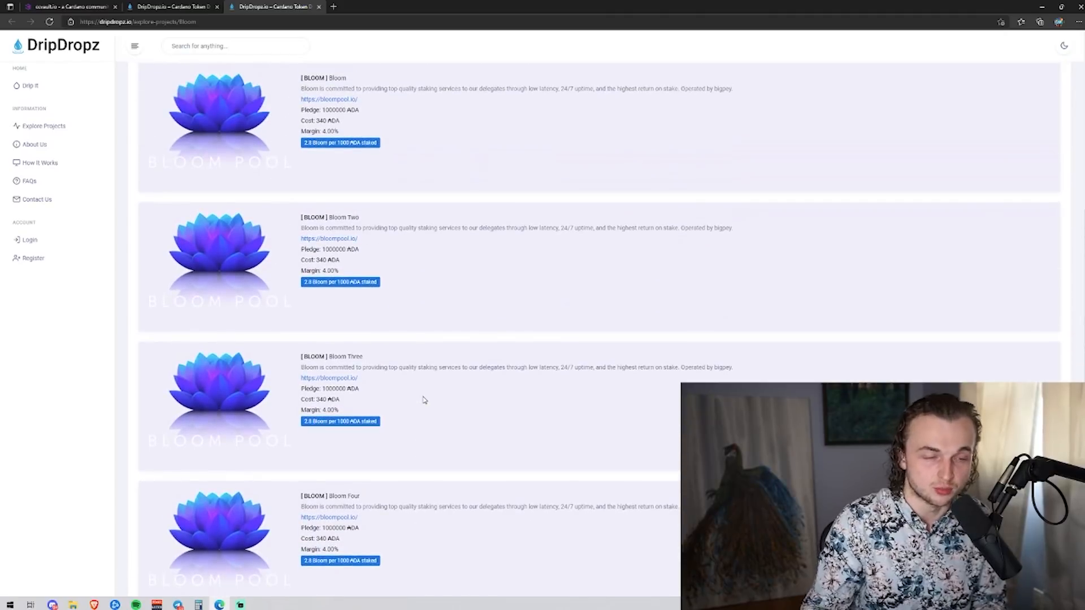
{"action": "scroll", "scroll_direction": "up", "scroll_amount": 3}
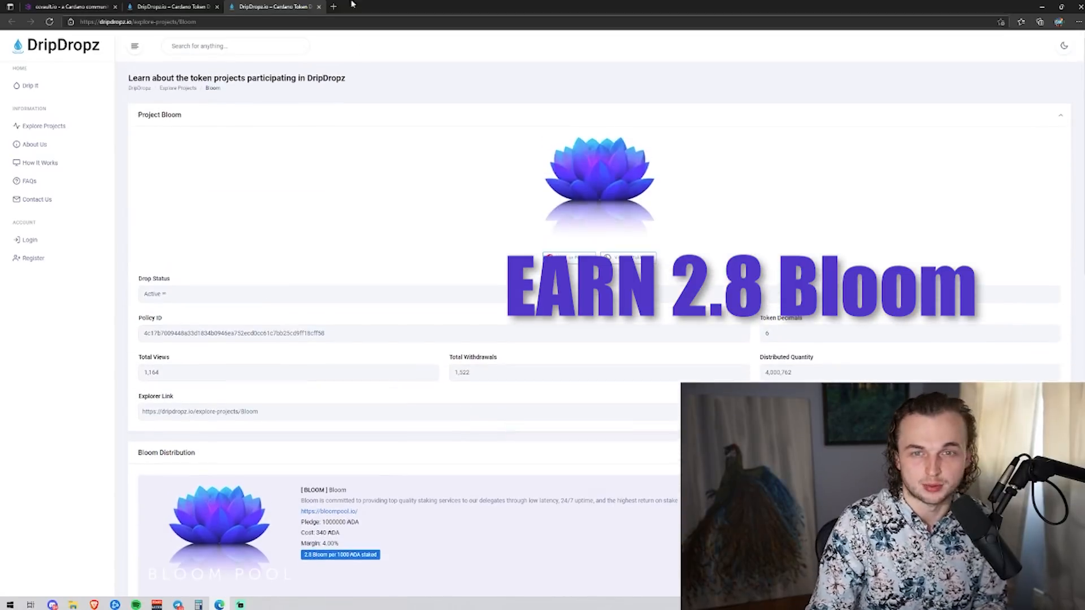
{"action": "left_click", "coordinate": [29, 84]}
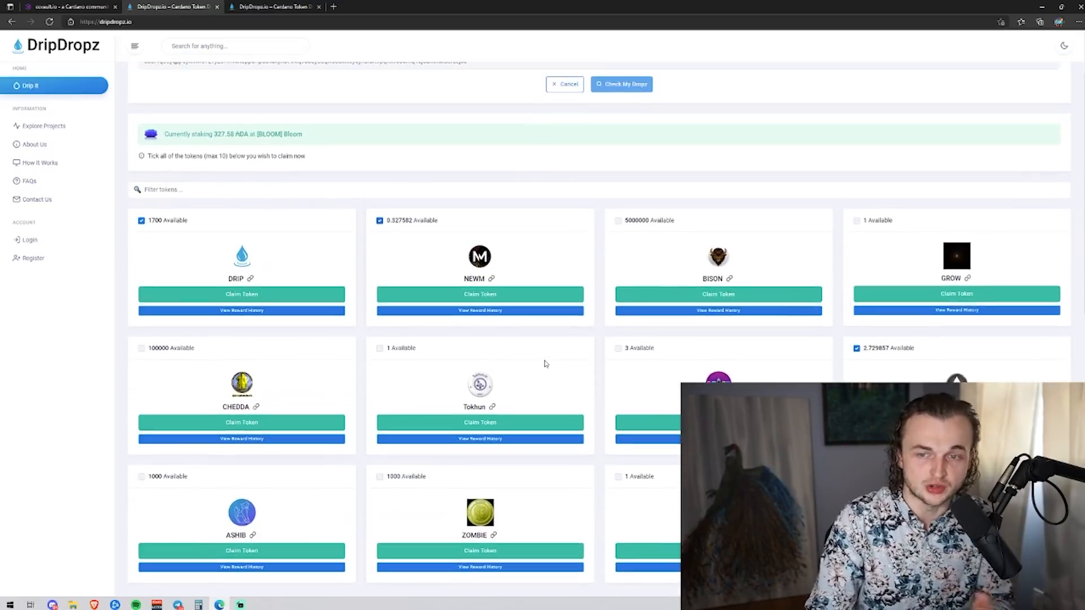
Agree to the terms and policy and submit Claim My Dropz for the five tokens.
{"action": "scroll", "scroll_direction": "down", "scroll_amount": 3}
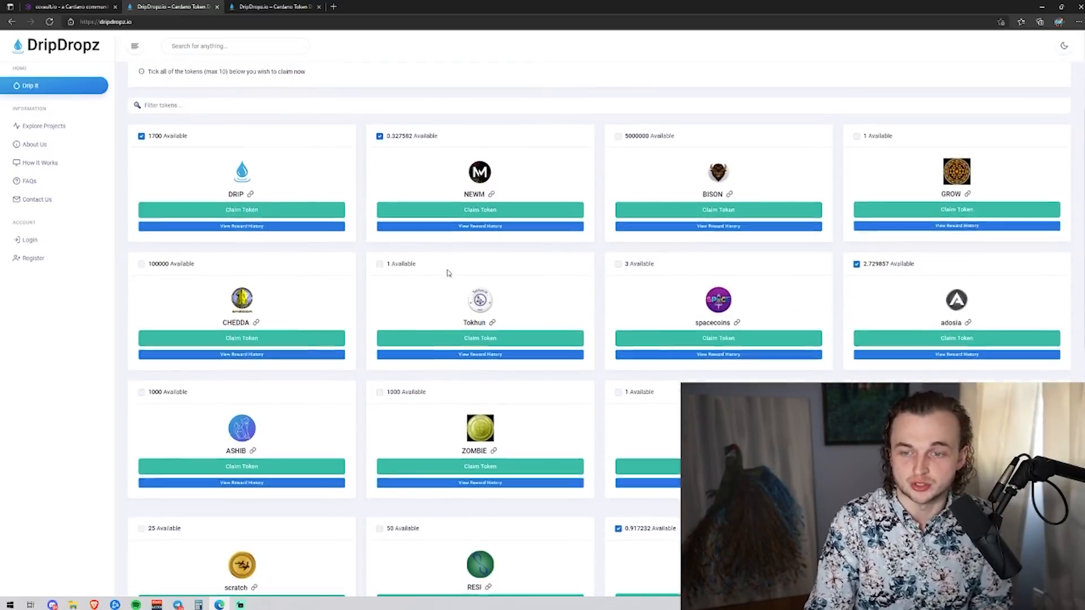
{"action": "scroll", "scroll_direction": "down", "scroll_amount": 3}
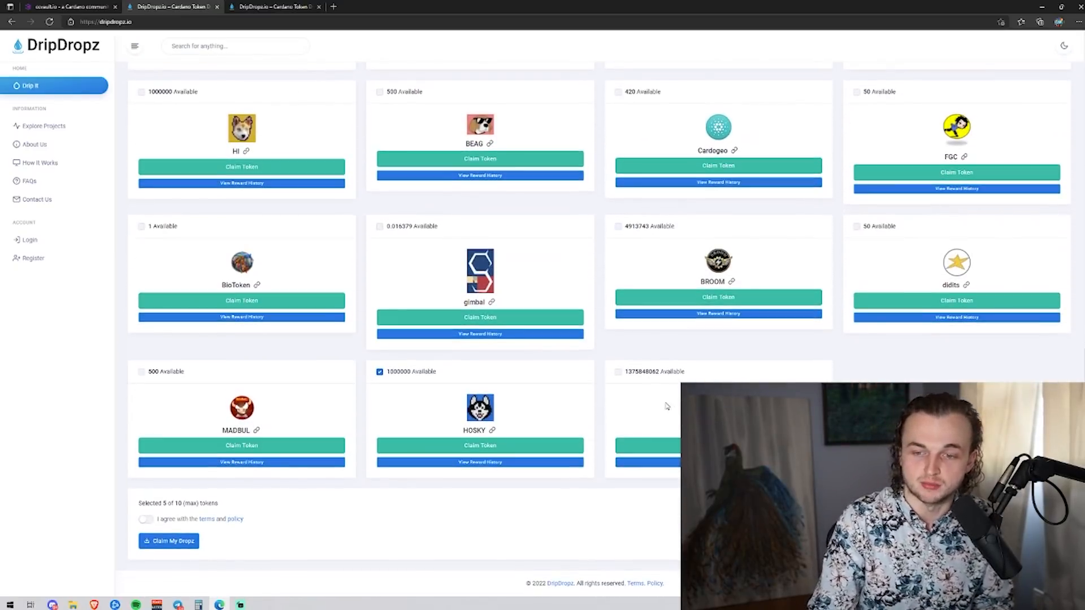
{"action": "left_click", "coordinate": [146, 518]}
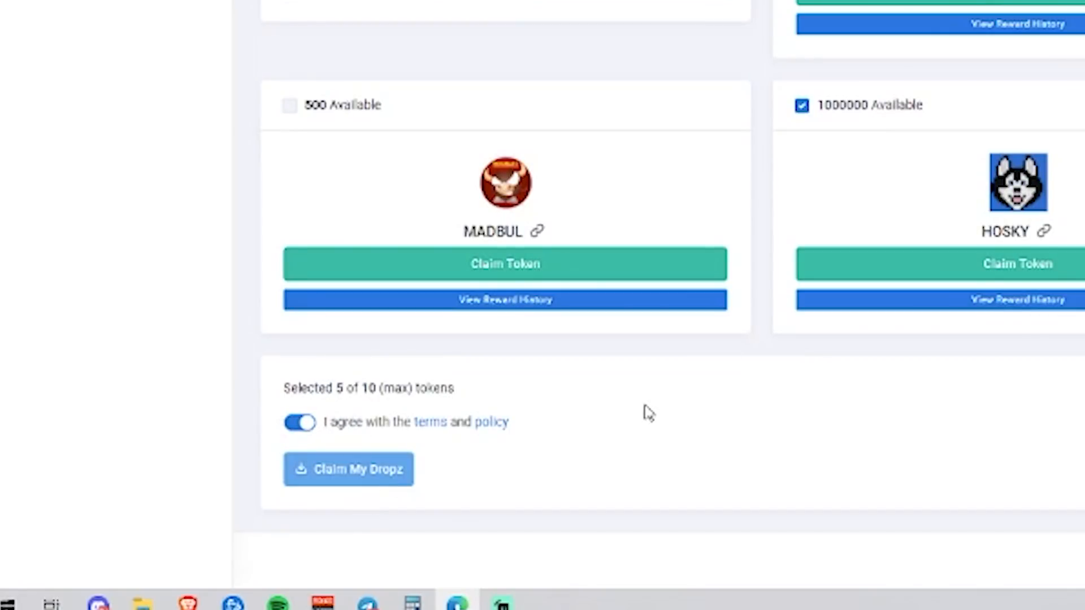
{"action": "left_click", "coordinate": [348, 469]}
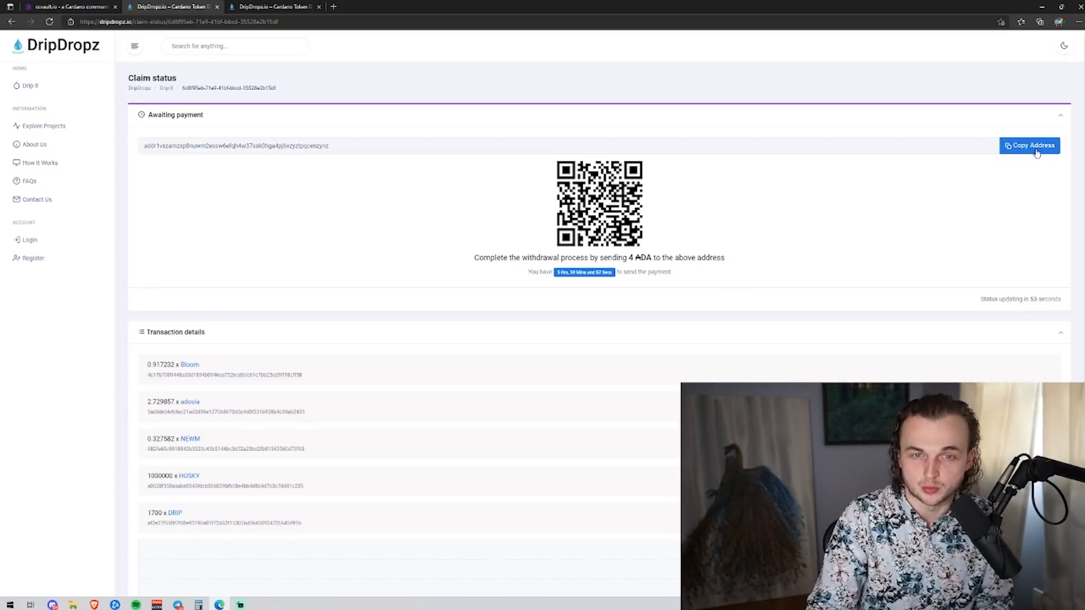
Copy the 4 ADA payment address and switch to the CCVault wallet tab.
{"action": "left_click", "coordinate": [1031, 145]}
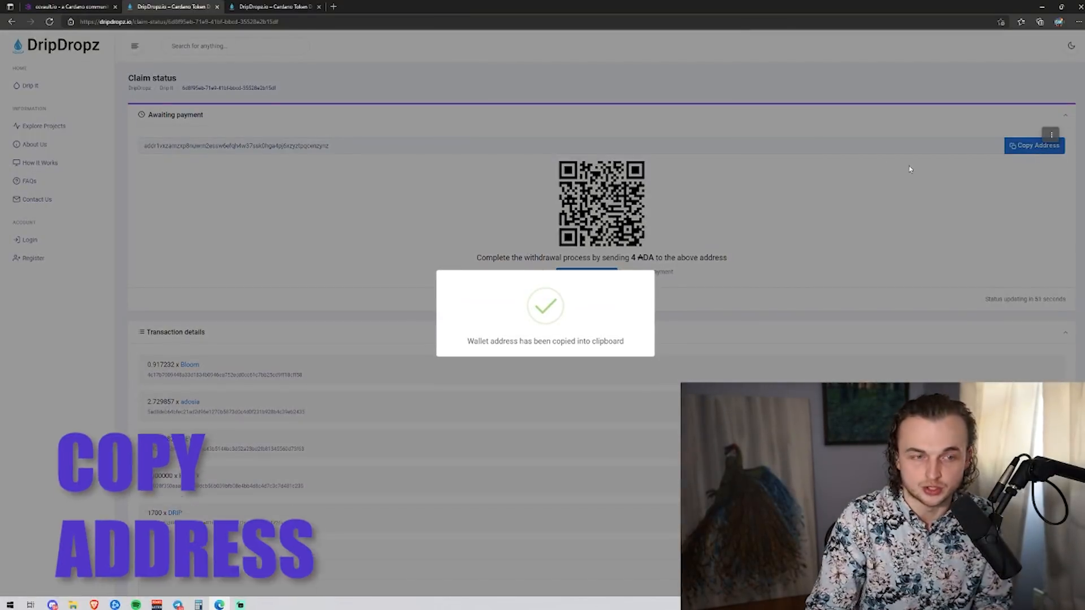
{"action": "left_click", "coordinate": [66, 7]}
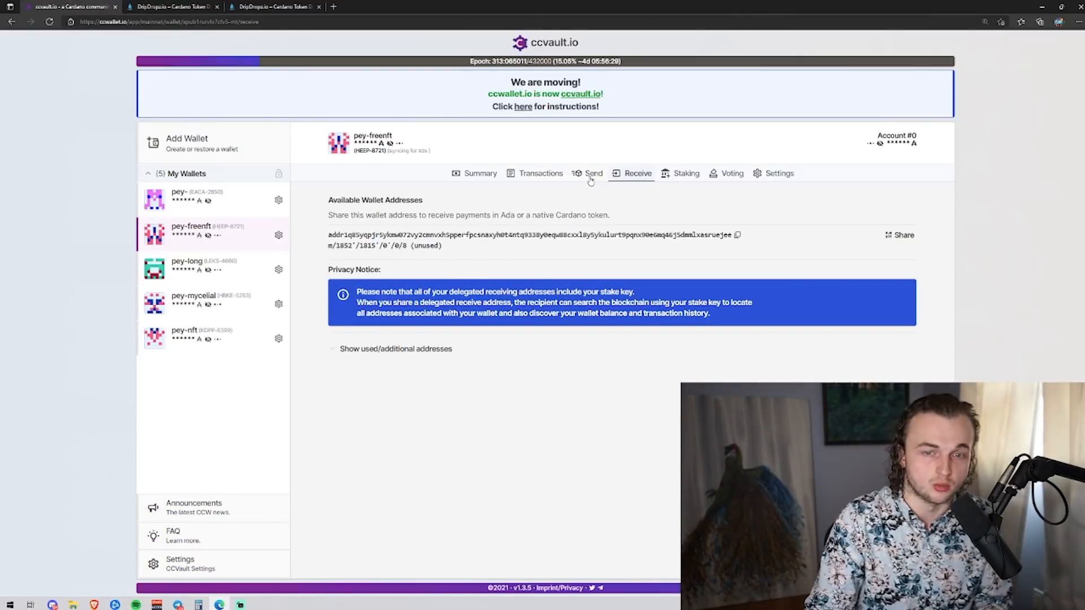
Prepare a 4 ADA send to the pasted claim address, skipping the message, up to the Confirm step.
{"action": "left_click", "coordinate": [593, 173]}
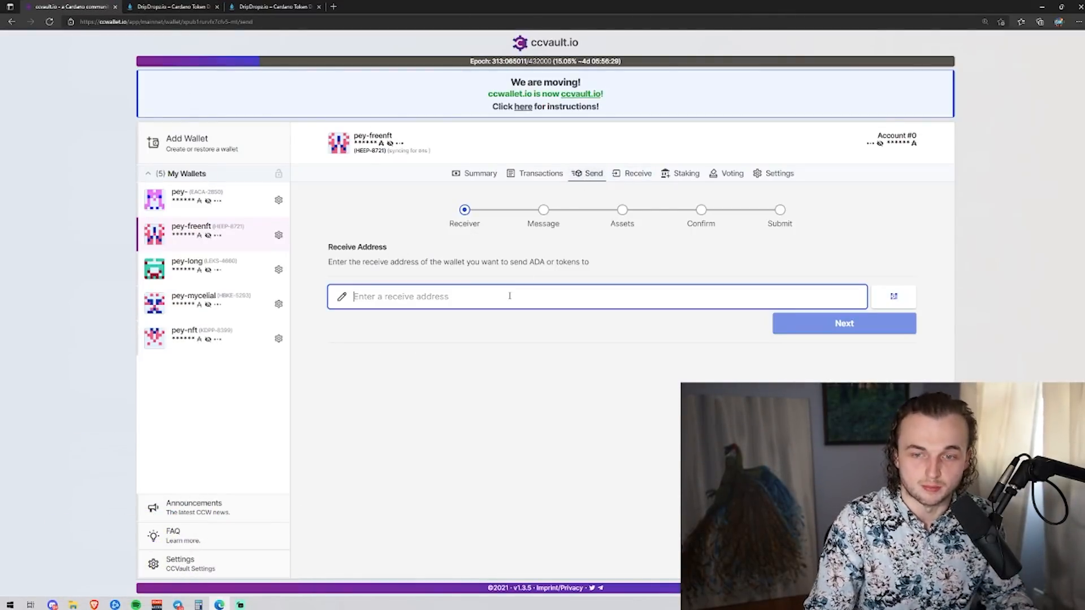
{"action": "left_click", "coordinate": [843, 323]}
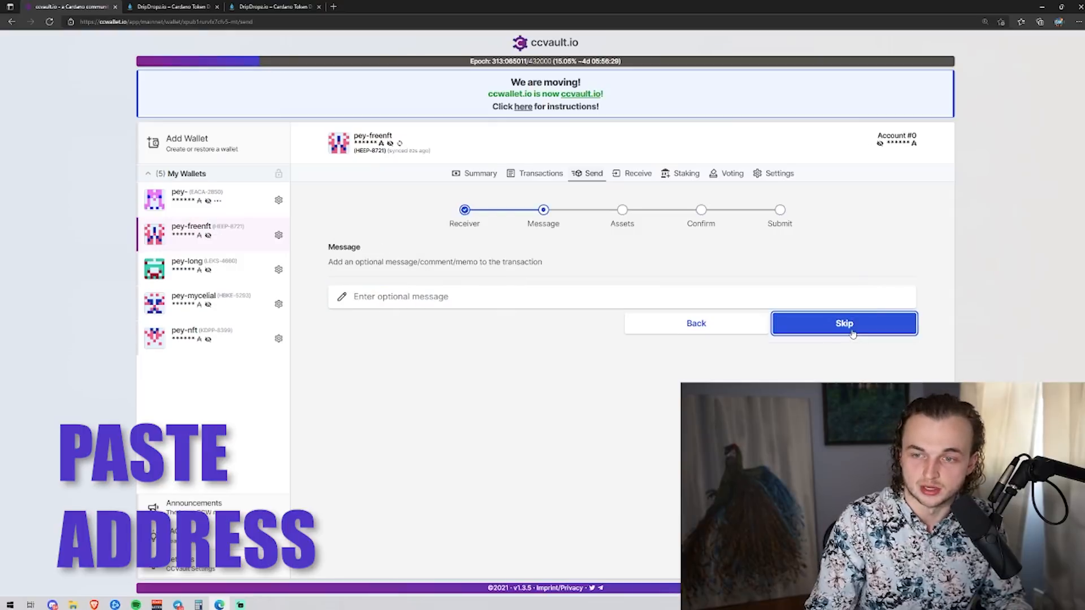
{"action": "left_click", "coordinate": [273, 7]}
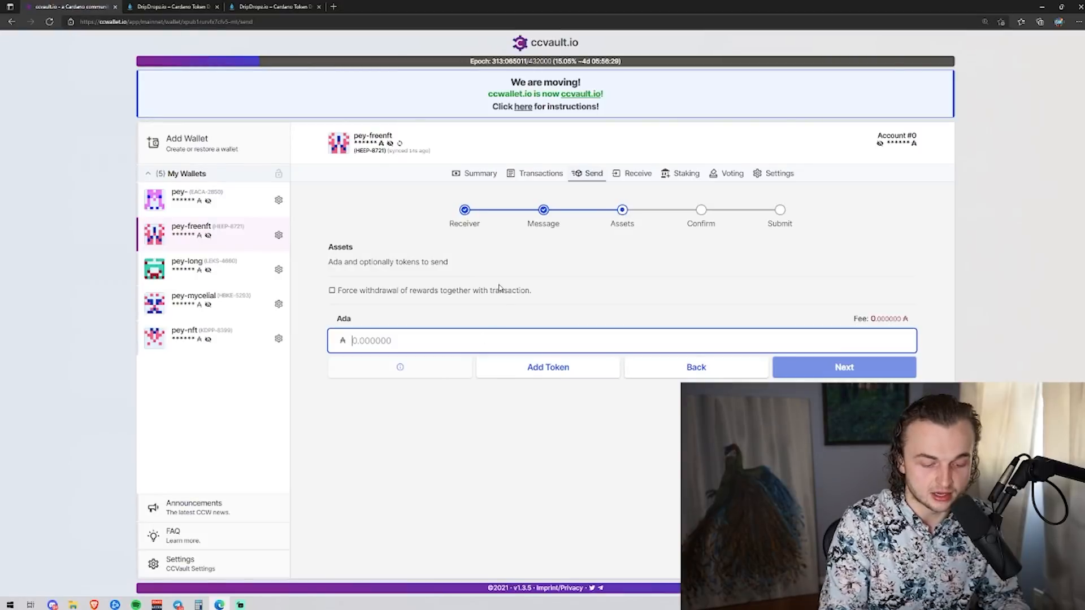
{"action": "type", "text": "4.000000"}
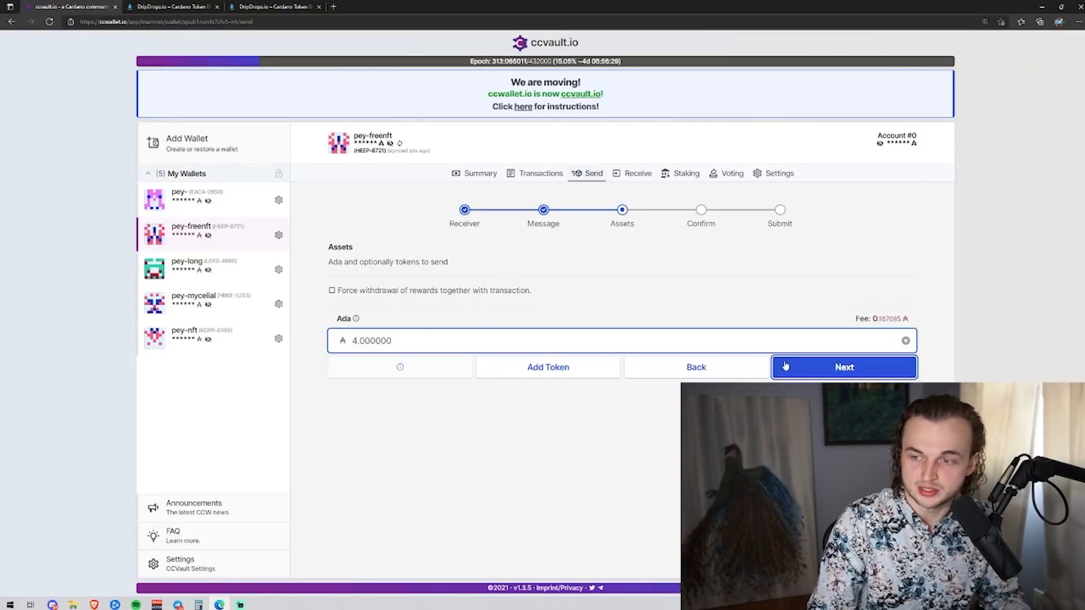
{"action": "left_click", "coordinate": [843, 367]}
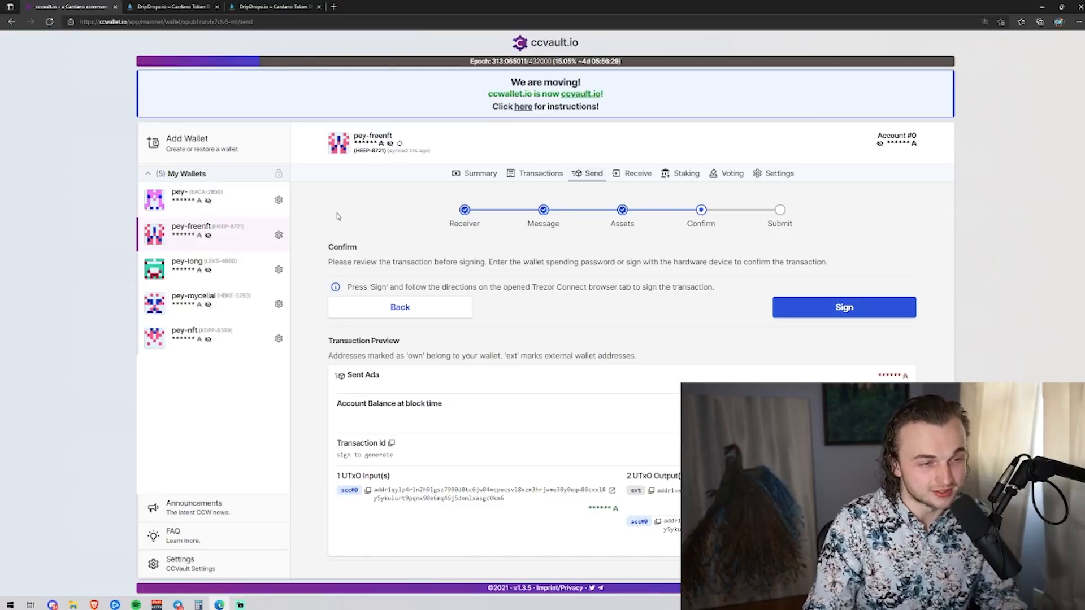
Return to the DripDropz claim status page awaiting payment.
{"action": "left_click", "coordinate": [276, 7]}
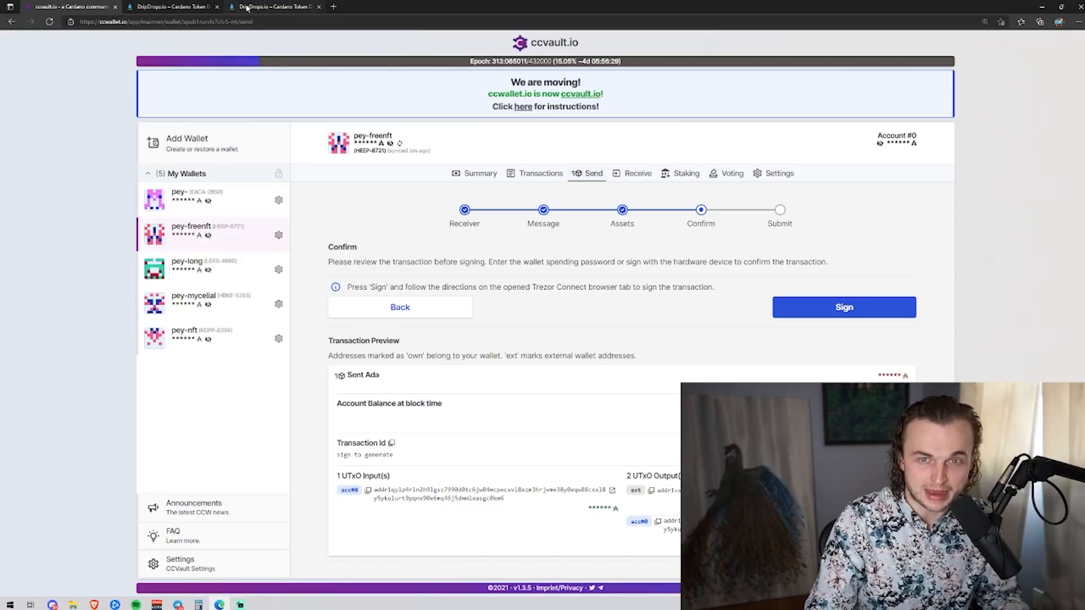
{"action": "left_click", "coordinate": [273, 7]}
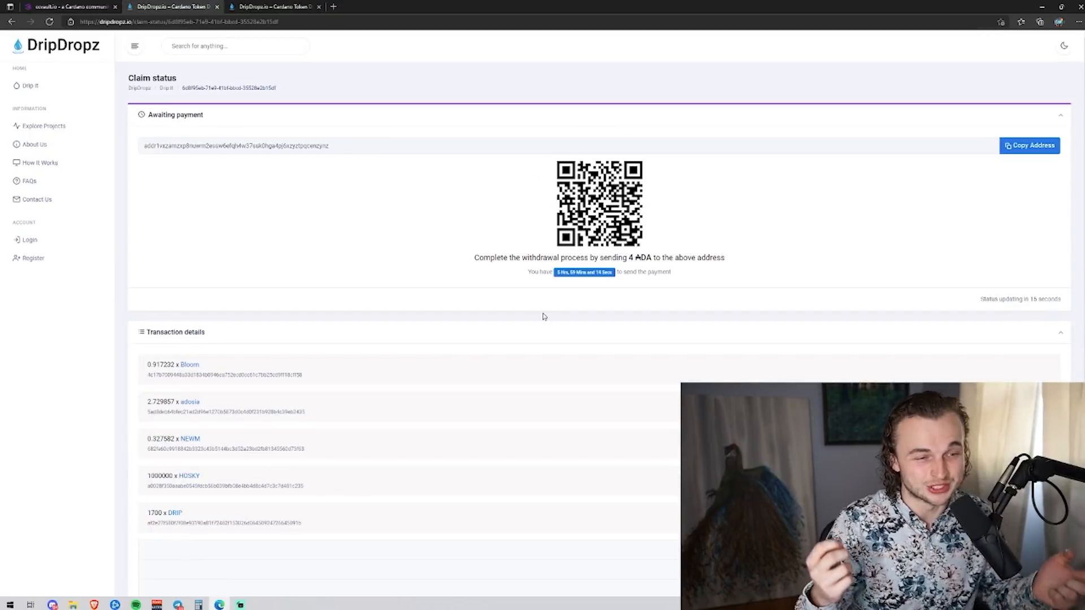
{"action": "scroll", "scroll_direction": "down", "scroll_amount": 3}
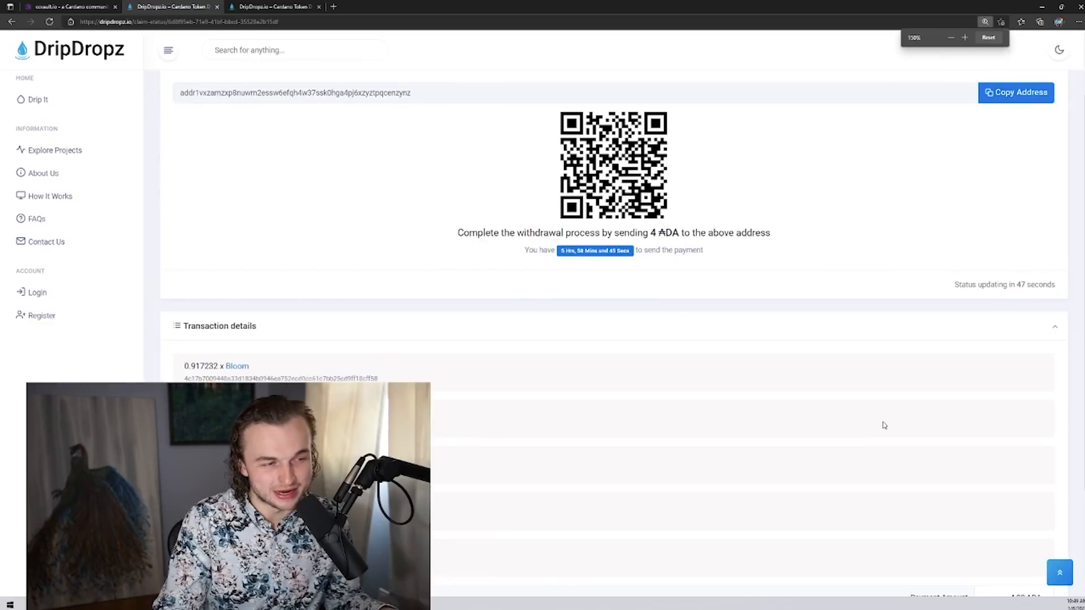
{"action": "scroll", "scroll_direction": "down", "scroll_amount": 3}
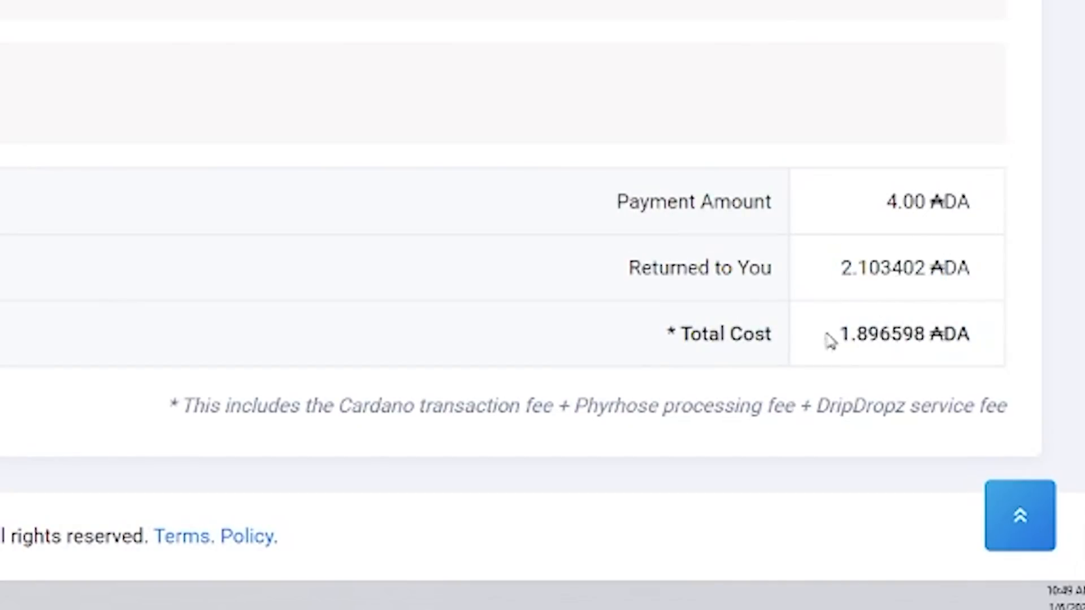
{"action": "mouse_move", "coordinate": [842, 348]}
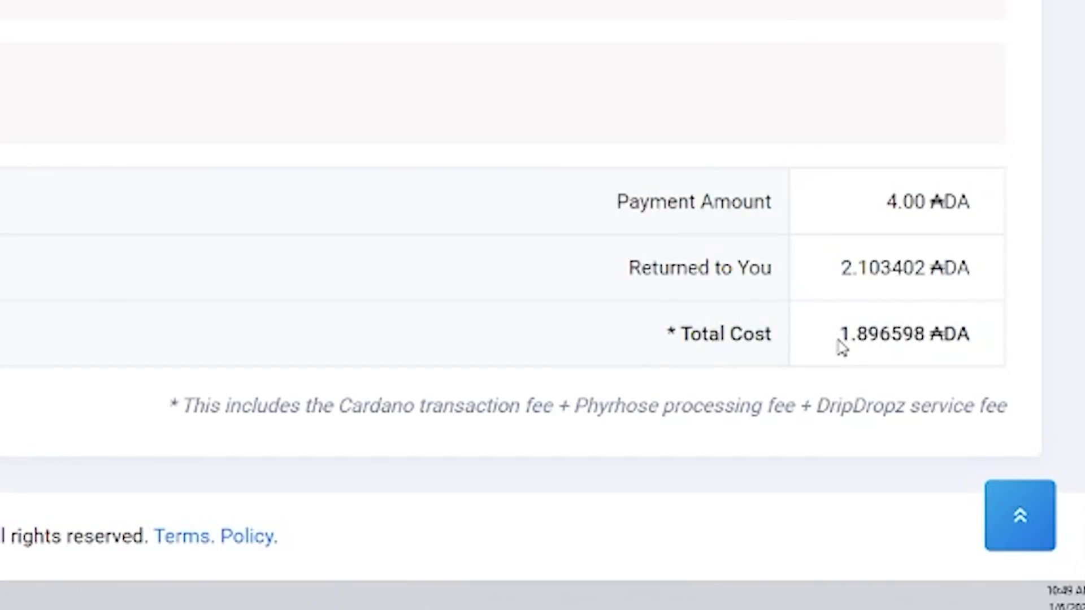
{"action": "double_click", "coordinate": [879, 333]}
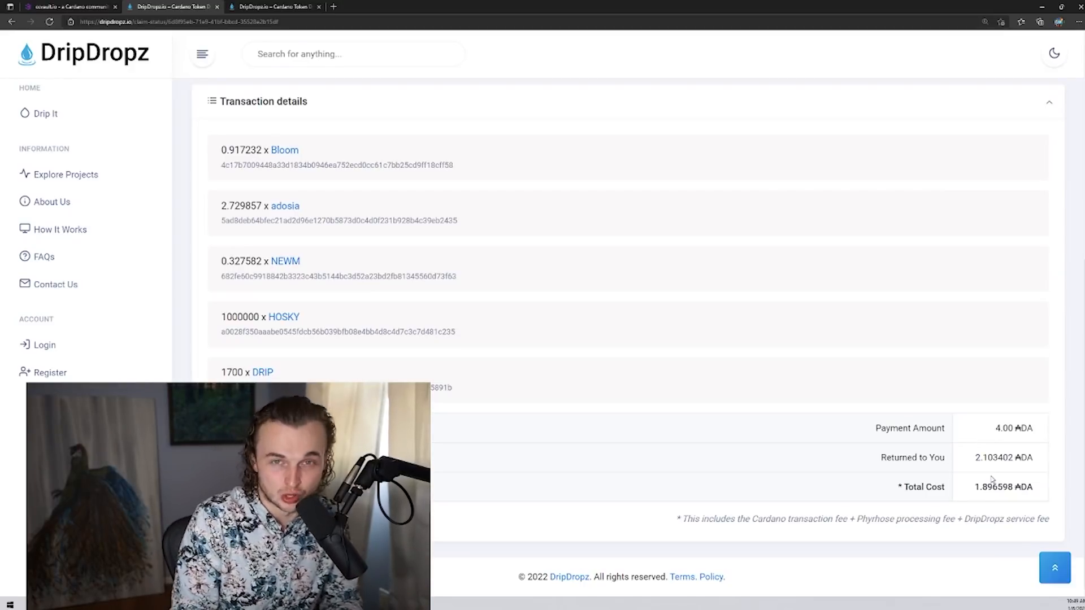
{"action": "scroll", "scroll_direction": "up", "scroll_amount": 3}
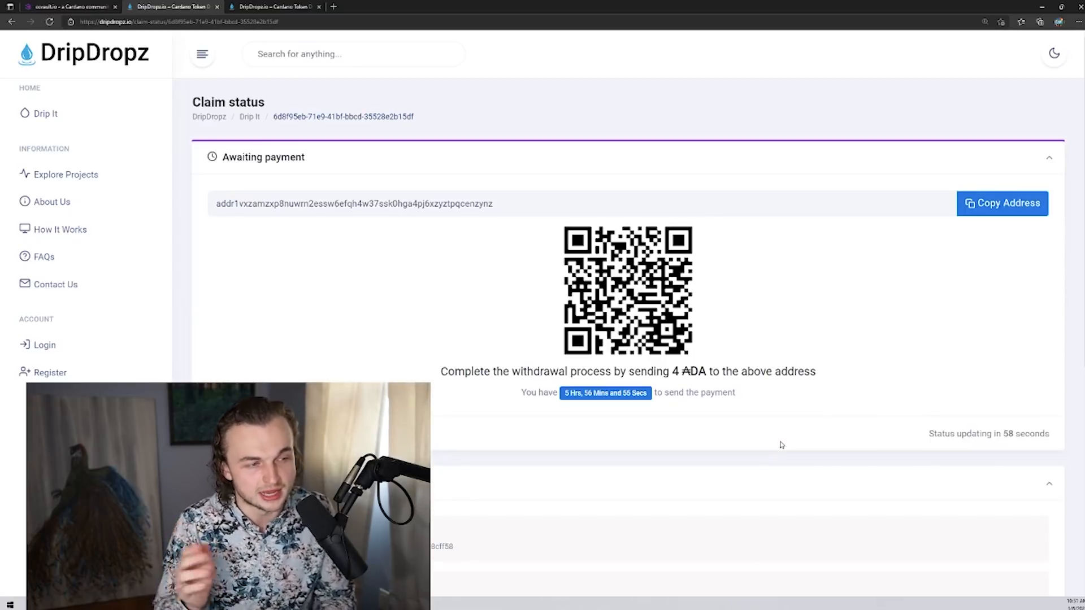
{"action": "mouse_move", "coordinate": [918, 260]}
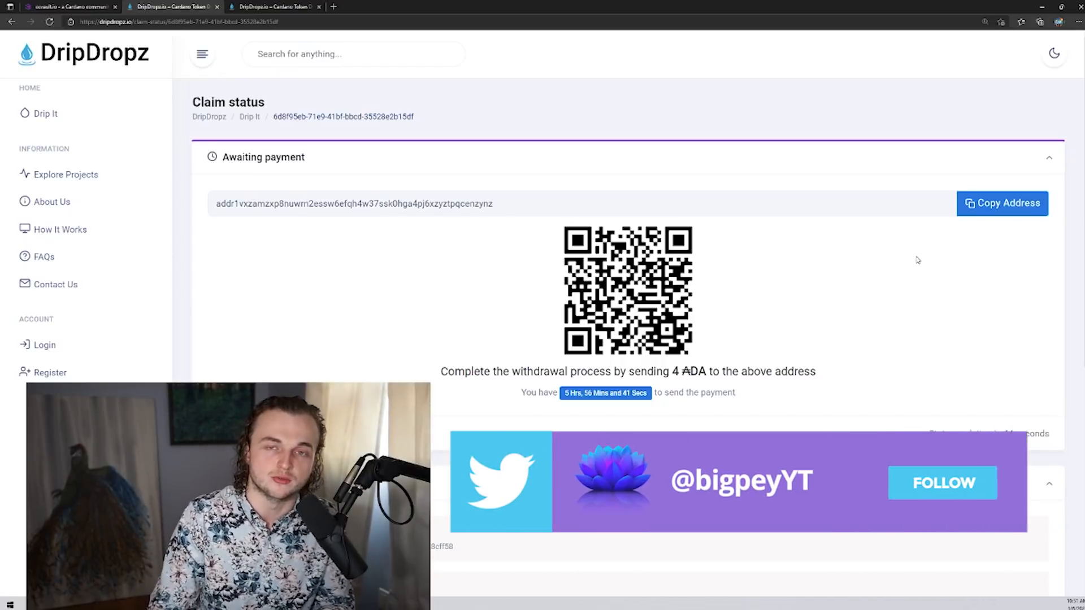
{"action": "left_click", "coordinate": [941, 482]}
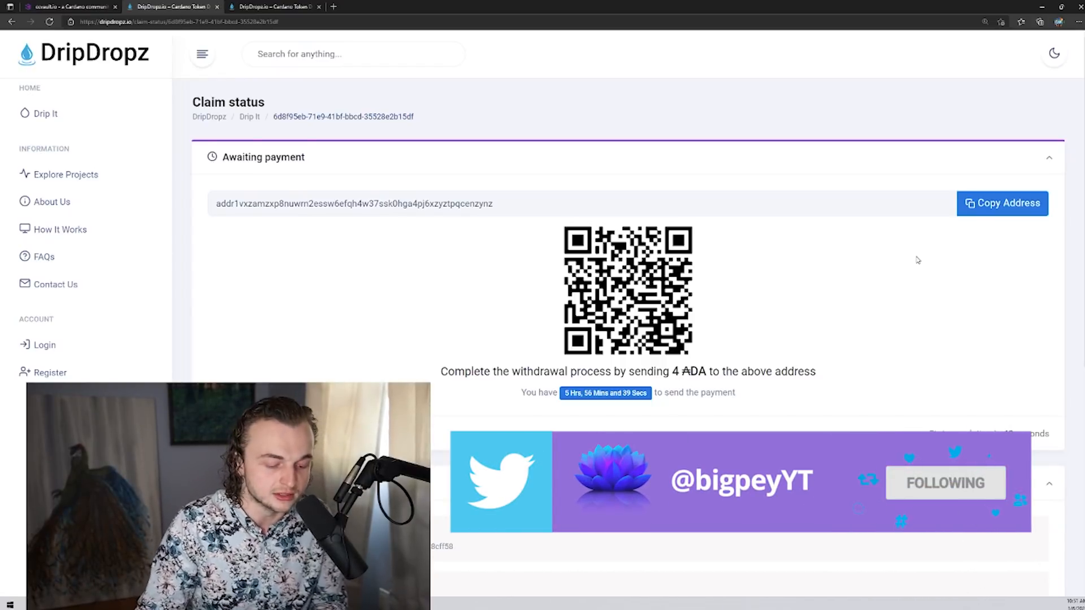